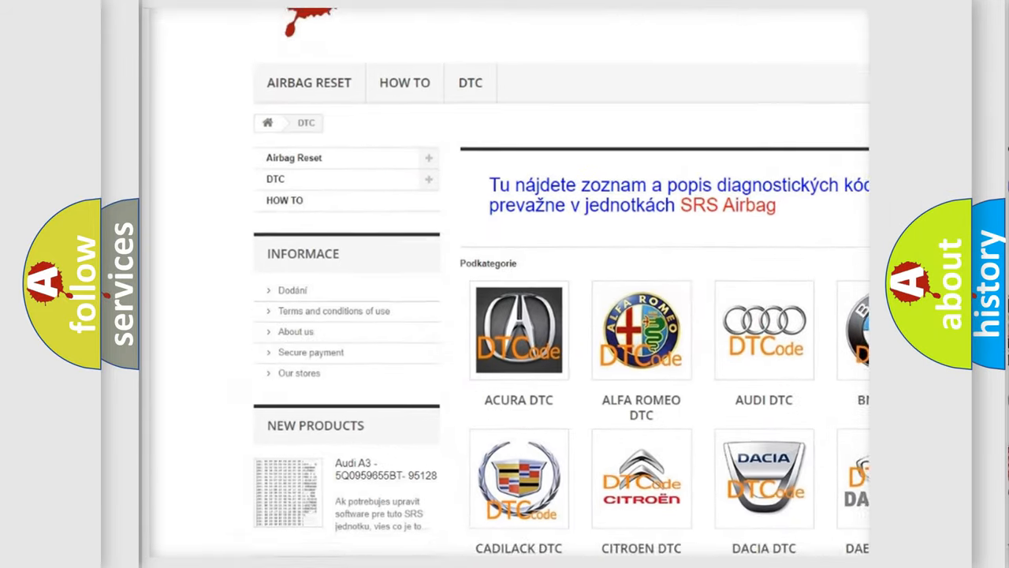
scroll("down", 3)
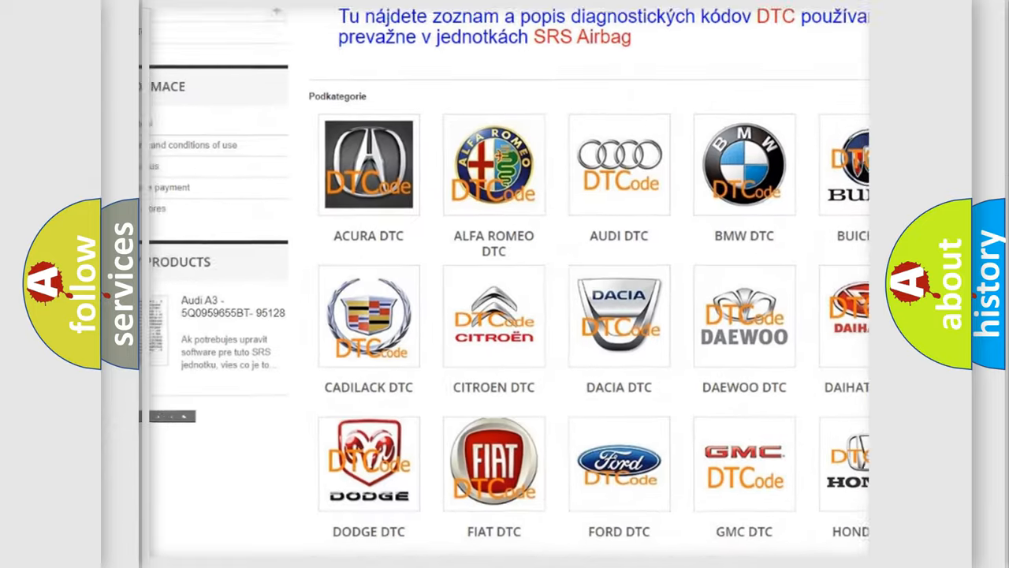